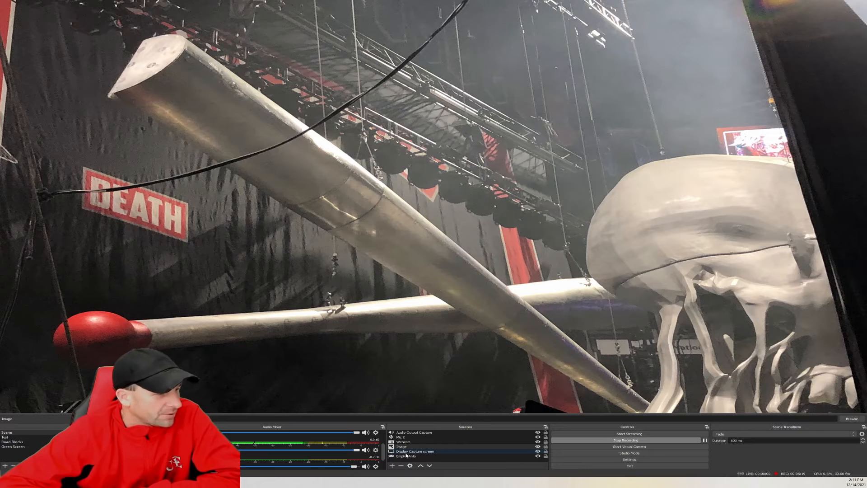
left_click(403, 440)
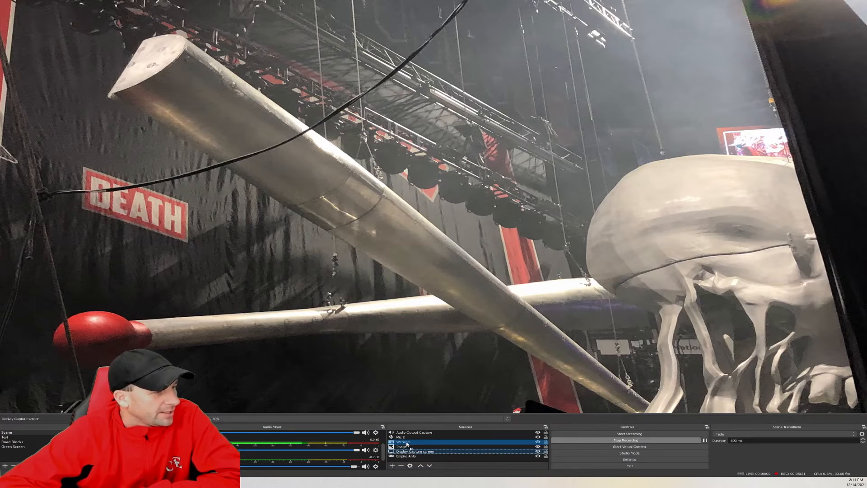
left_click(417, 451)
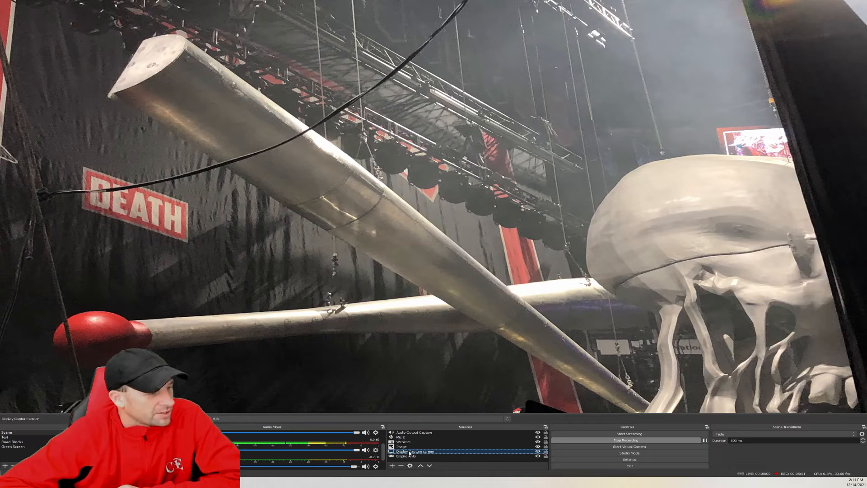
left_click(403, 441)
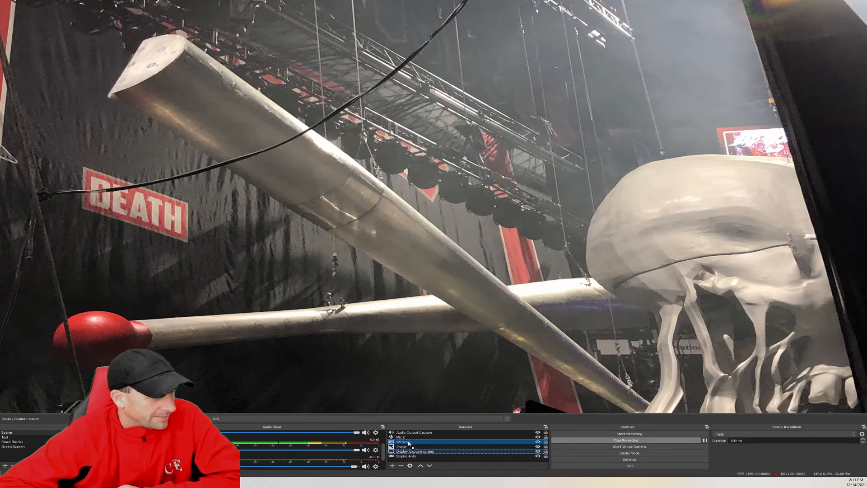
left_click(414, 451)
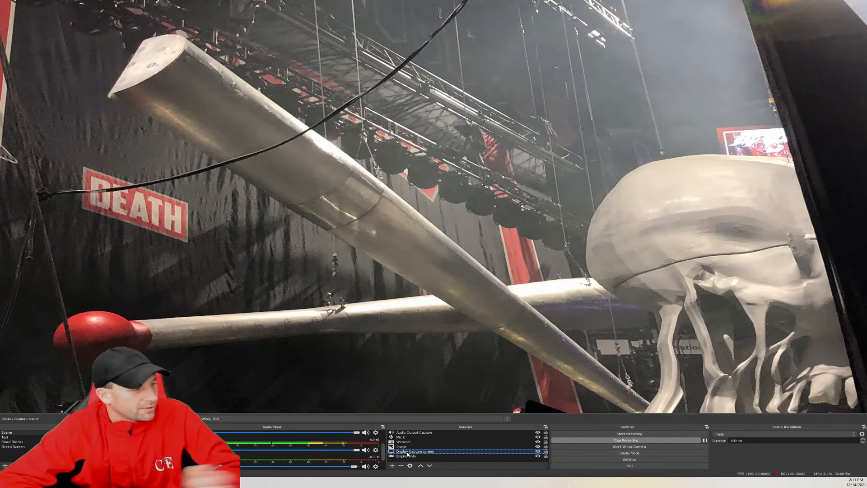